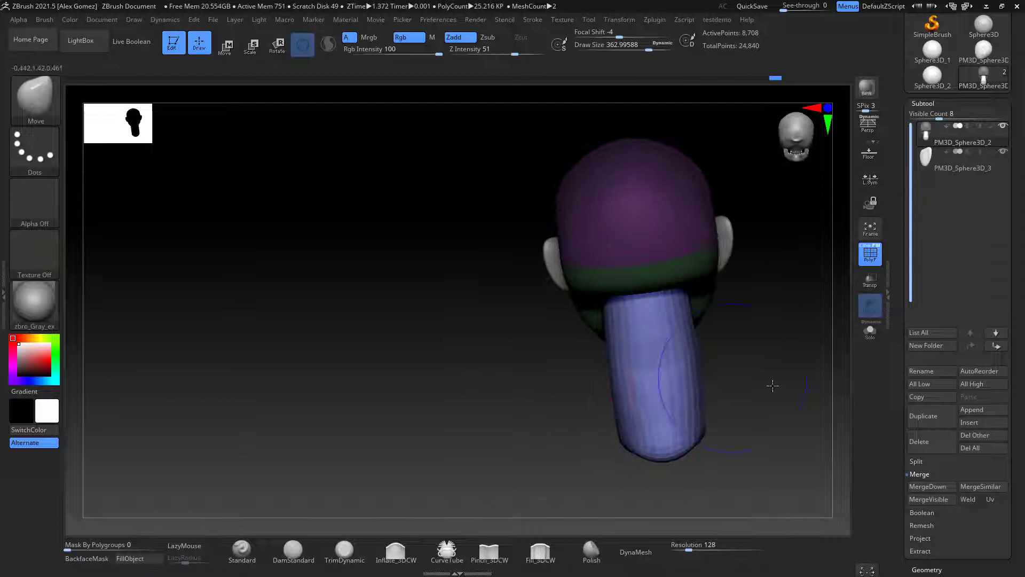
- Taper the neck subtool slim beneath the jaw and flare its base wider with the Move brush
{"action": "left_click_drag", "start_coordinate": [773, 386], "coordinate": [644, 418]}
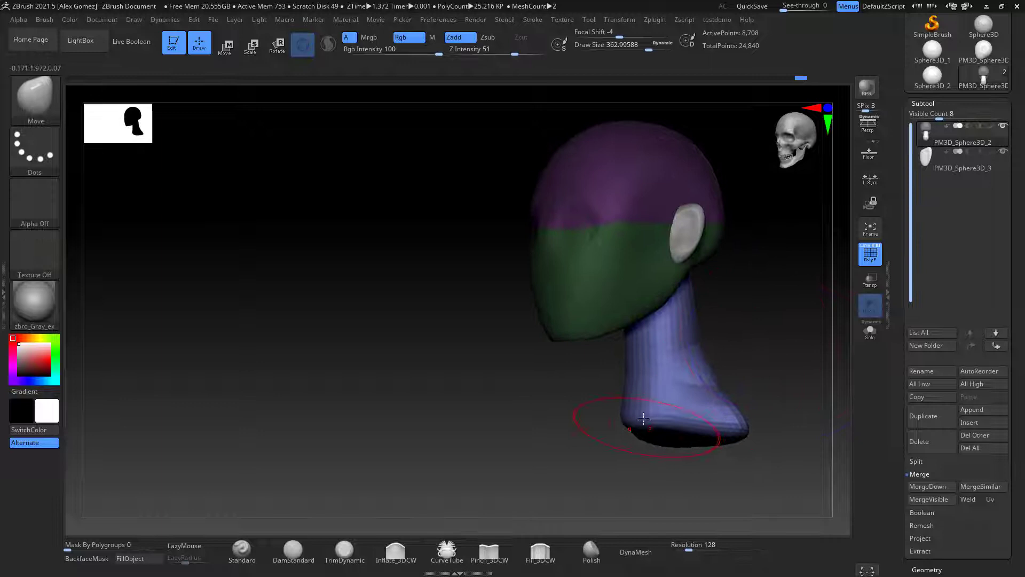
{"action": "left_click_drag", "start_coordinate": [644, 418], "coordinate": [674, 367]}
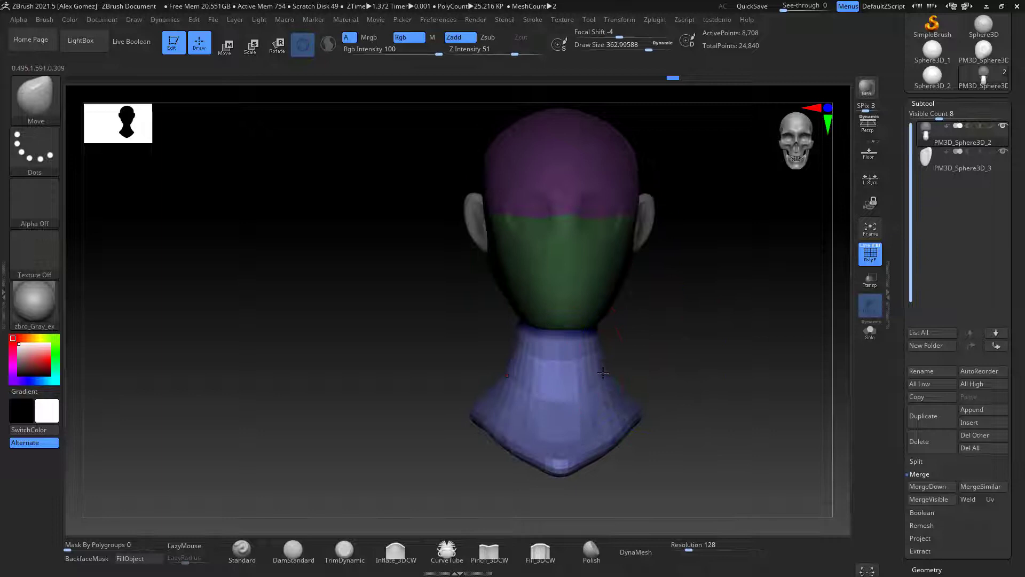
{"action": "left_click_drag", "start_coordinate": [588, 373], "coordinate": [607, 326]}
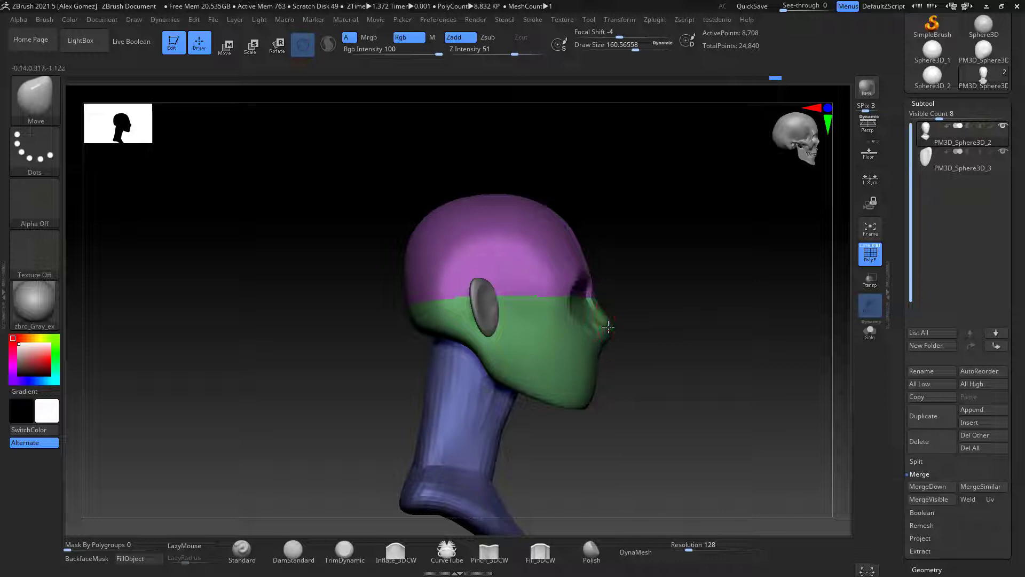
{"action": "left_click_drag", "start_coordinate": [608, 327], "coordinate": [757, 361]}
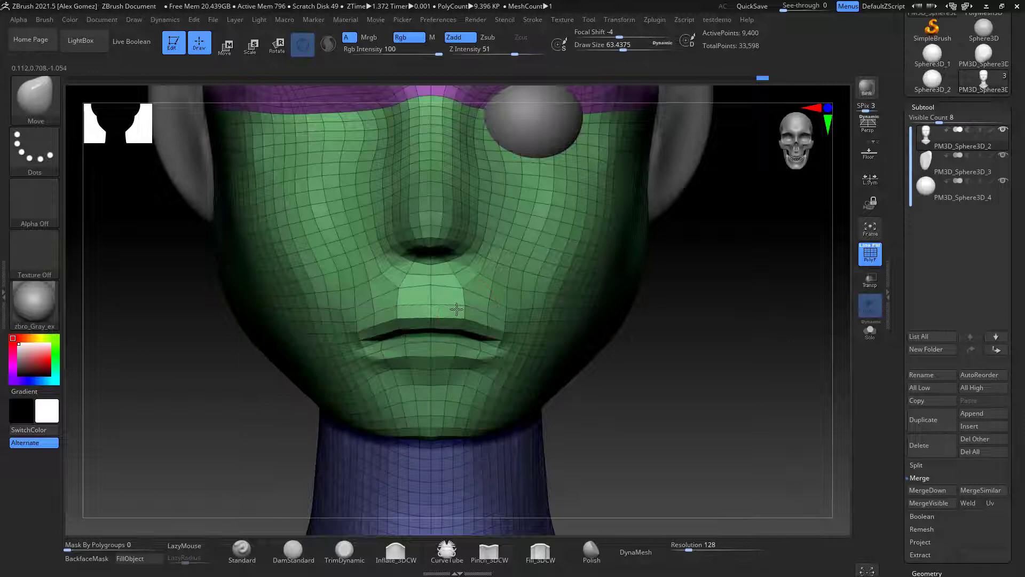
- Move the eyeball sphere into the eye socket on the face
{"action": "left_click_drag", "start_coordinate": [458, 308], "coordinate": [707, 341]}
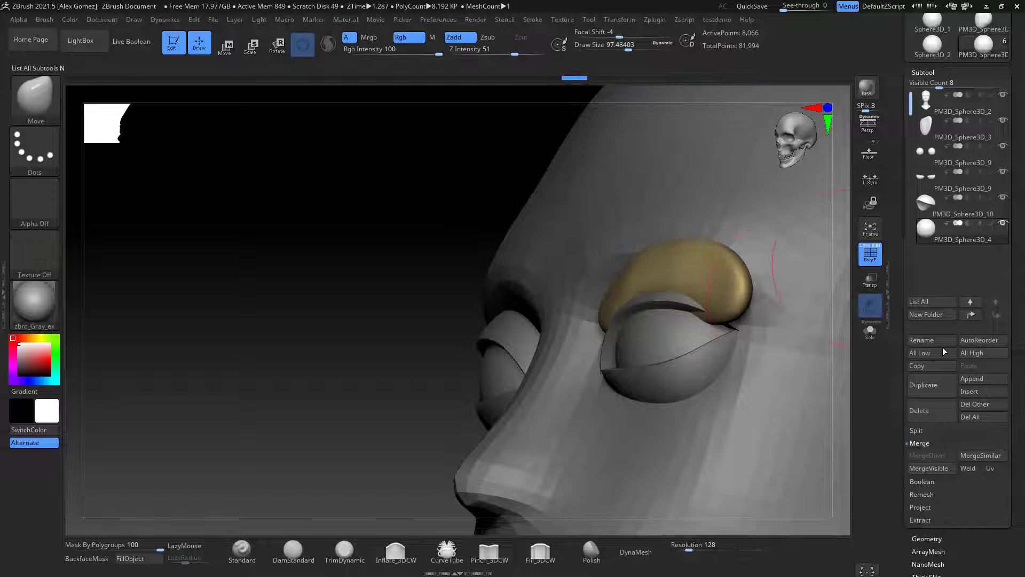
- Remesh the brow piece into a clean low-poly mesh with ZRemesher and smooth its surface
{"action": "left_click", "coordinate": [930, 348]}
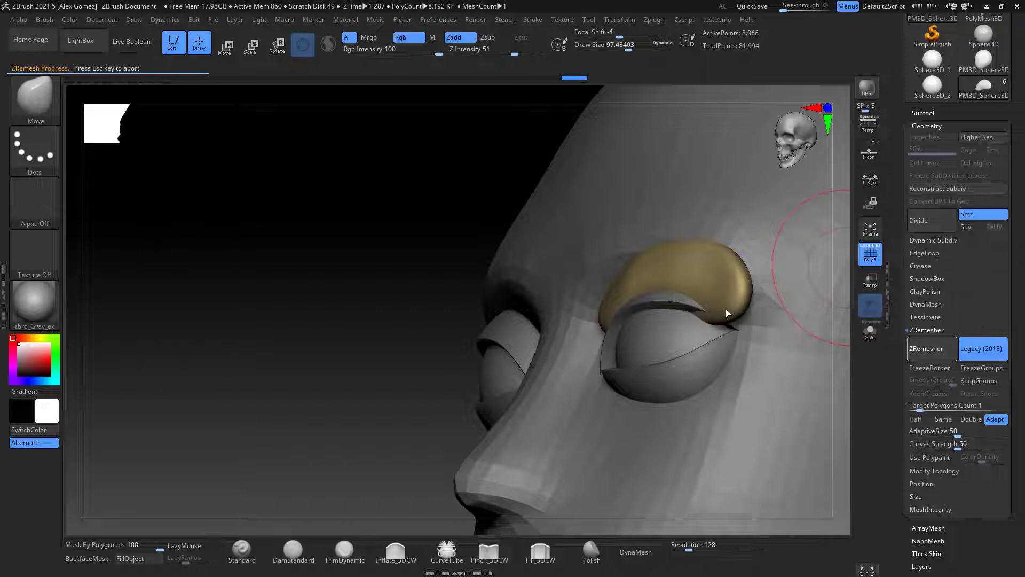
{"action": "left_click", "coordinate": [930, 348]}
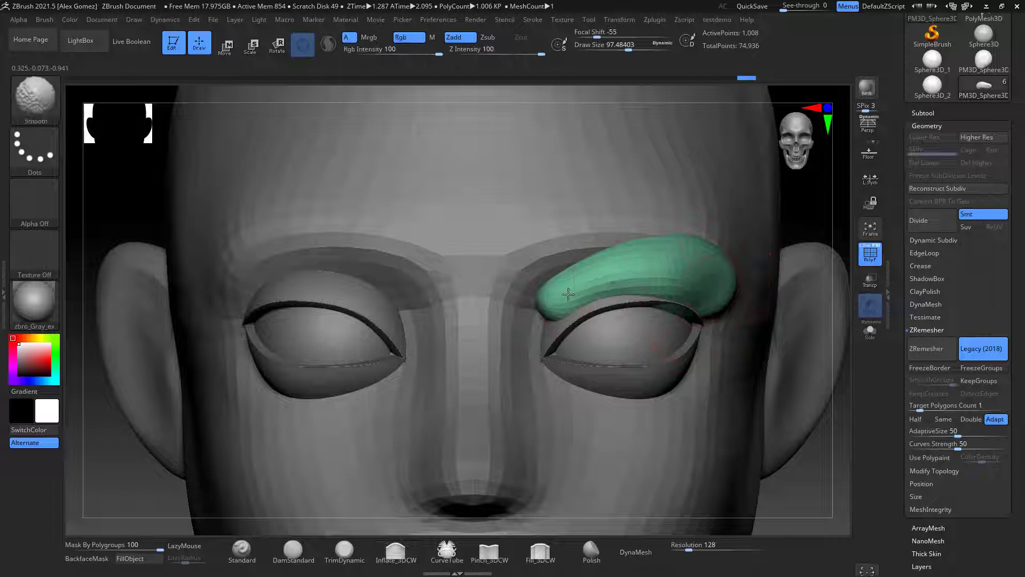
{"action": "left_click_drag", "start_coordinate": [566, 294], "coordinate": [674, 298]}
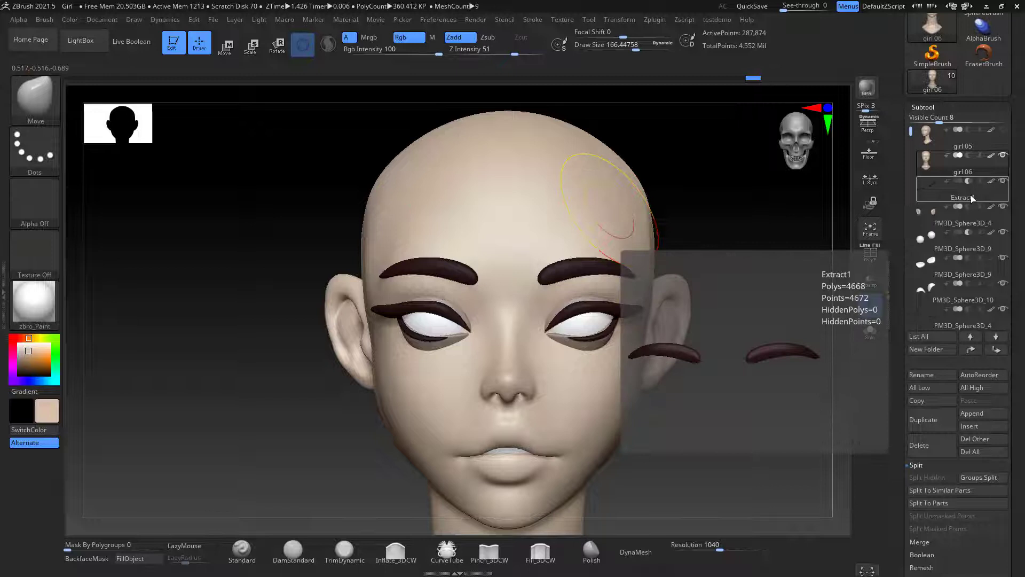
- Place curved purple strand pieces over the forehead to start the bangs
{"action": "left_click", "coordinate": [961, 197]}
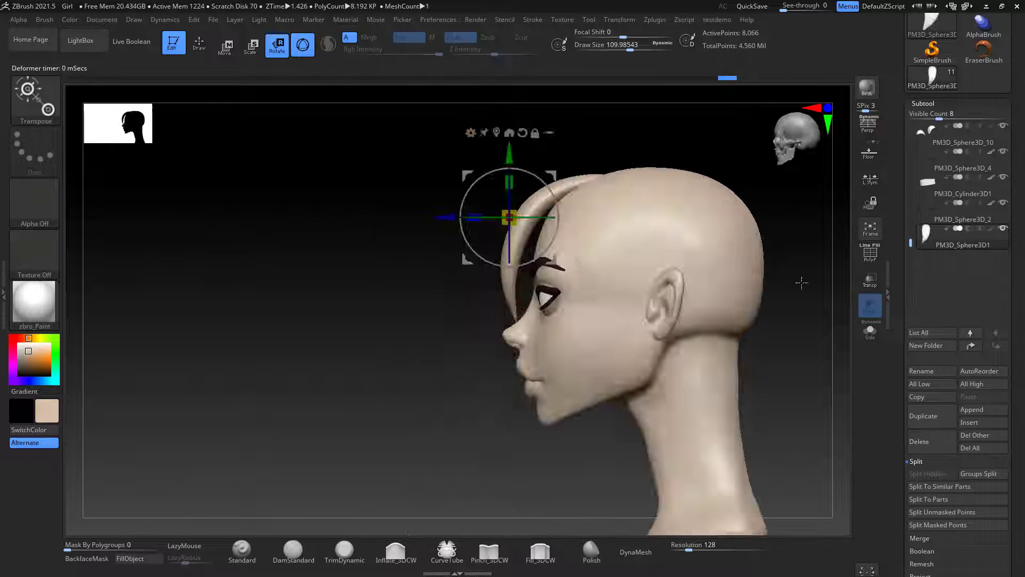
{"action": "left_click", "coordinate": [251, 44]}
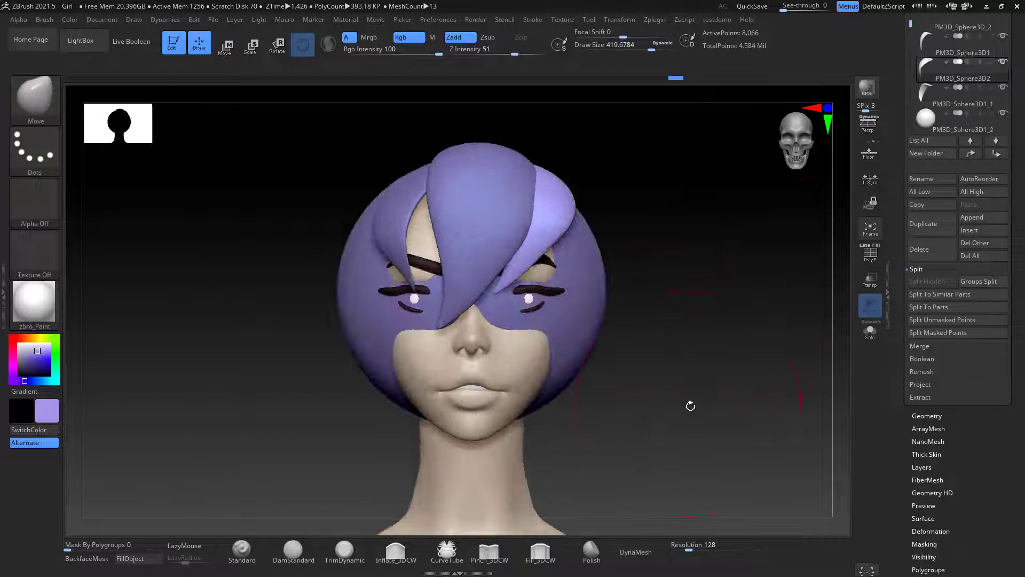
{"action": "left_click", "coordinate": [278, 45]}
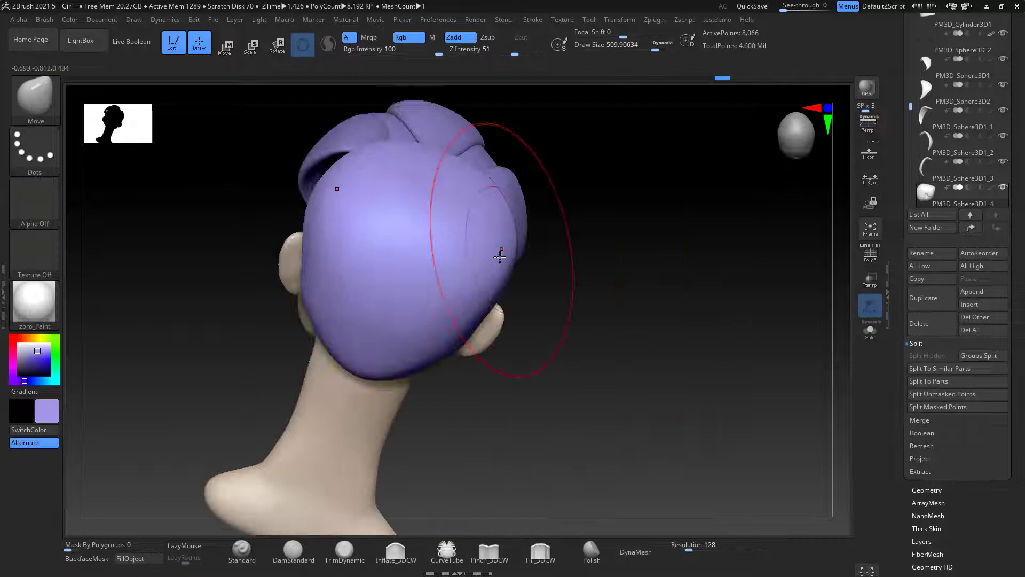
- Push the purple back-hair mass outward from the head with the Move brush
{"action": "left_click_drag", "start_coordinate": [499, 256], "coordinate": [712, 358]}
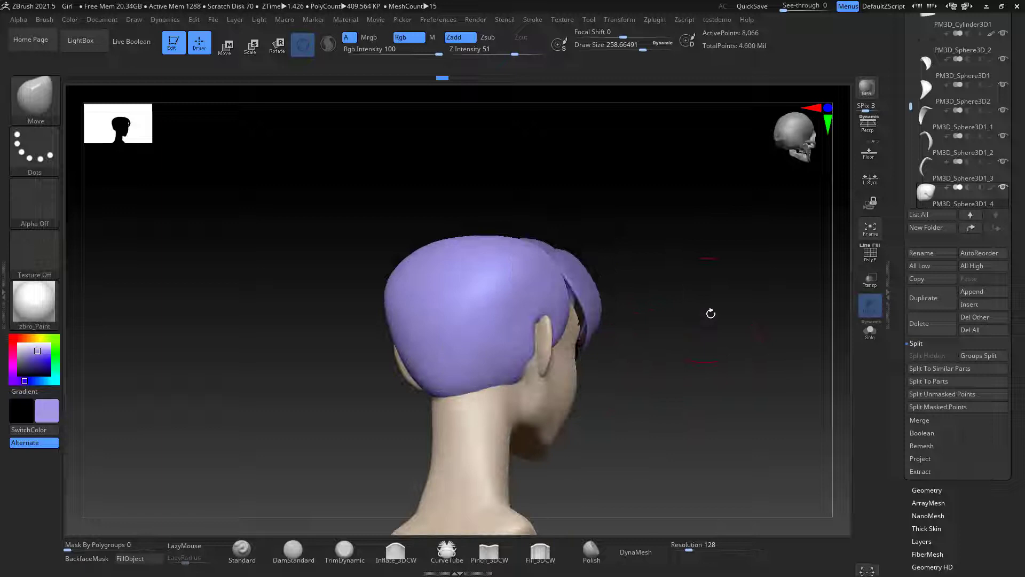
{"action": "left_click", "coordinate": [224, 43]}
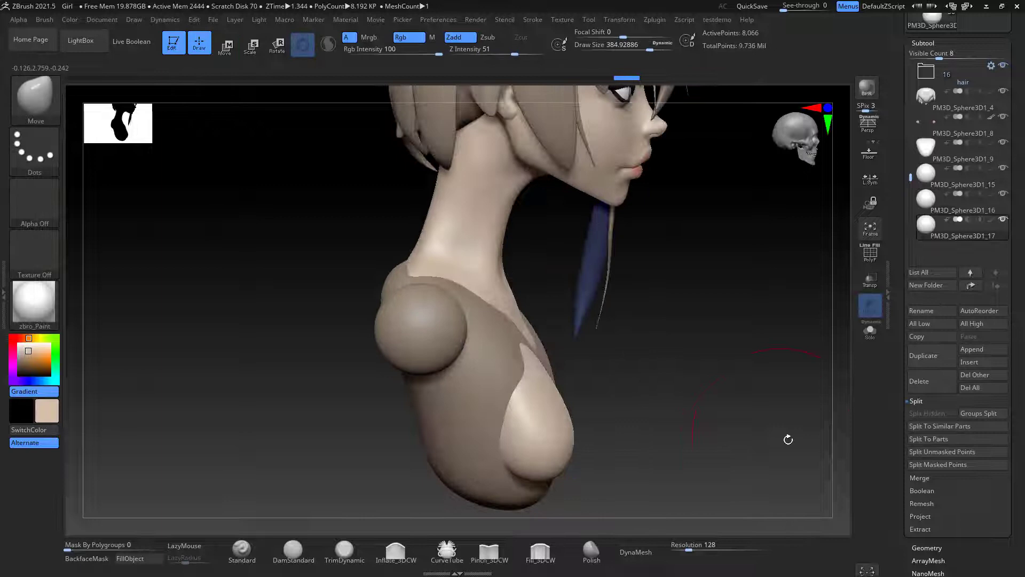
- Bring up the Zplugin menu to reach SubTool Master for the bust's subtools
{"action": "left_click", "coordinate": [654, 19]}
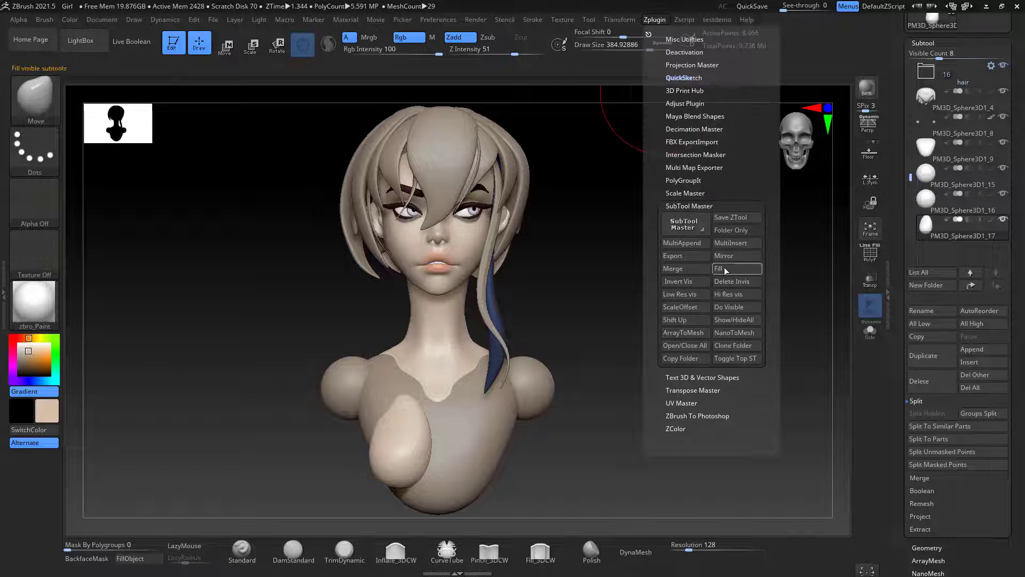
- Fill all visible subtools with the current color via SubTool Master
{"action": "left_click", "coordinate": [719, 268]}
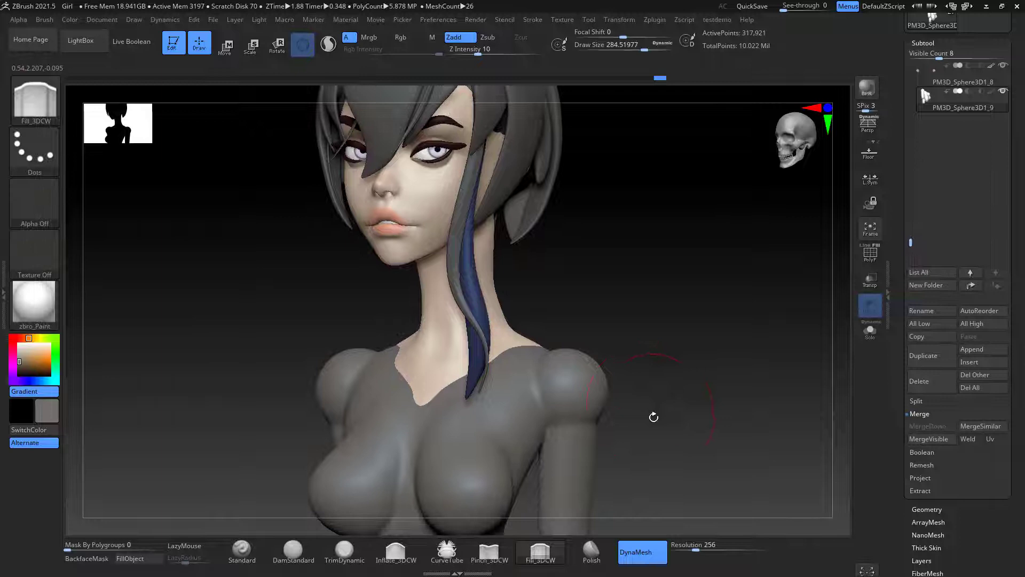
- Shape the shirt neckline on the gray torso just below the neck
{"action": "left_click", "coordinate": [302, 44]}
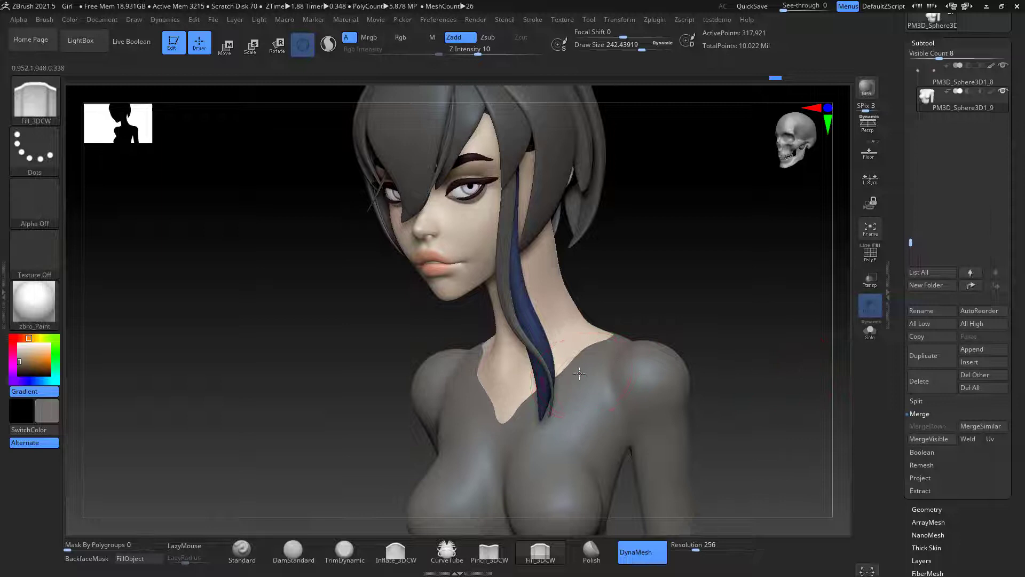
{"action": "left_click_drag", "start_coordinate": [578, 372], "coordinate": [591, 304]}
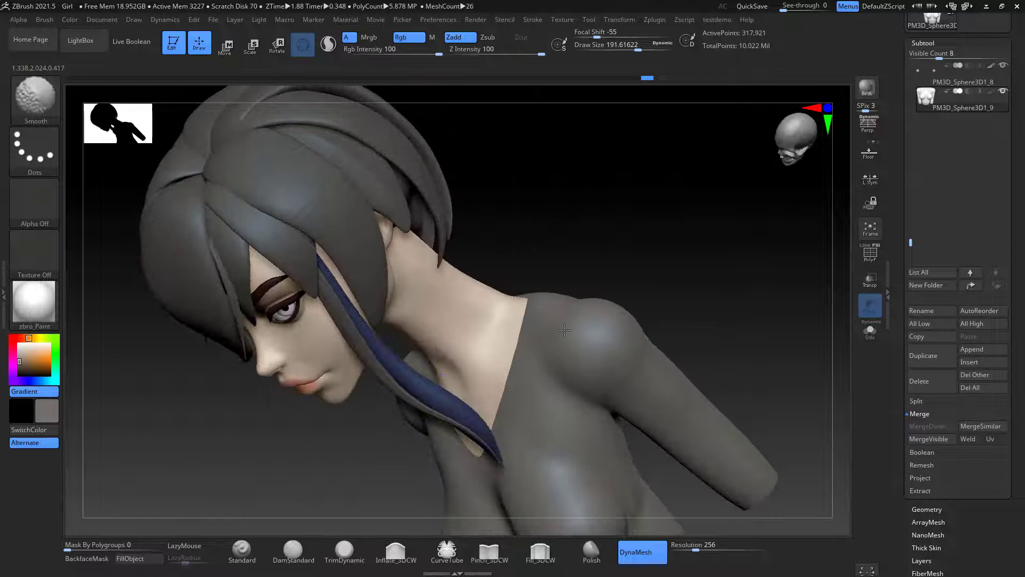
- Smooth the shoulder surface so the V-neck and chest read cleanly
{"action": "left_click_drag", "start_coordinate": [563, 329], "coordinate": [704, 376]}
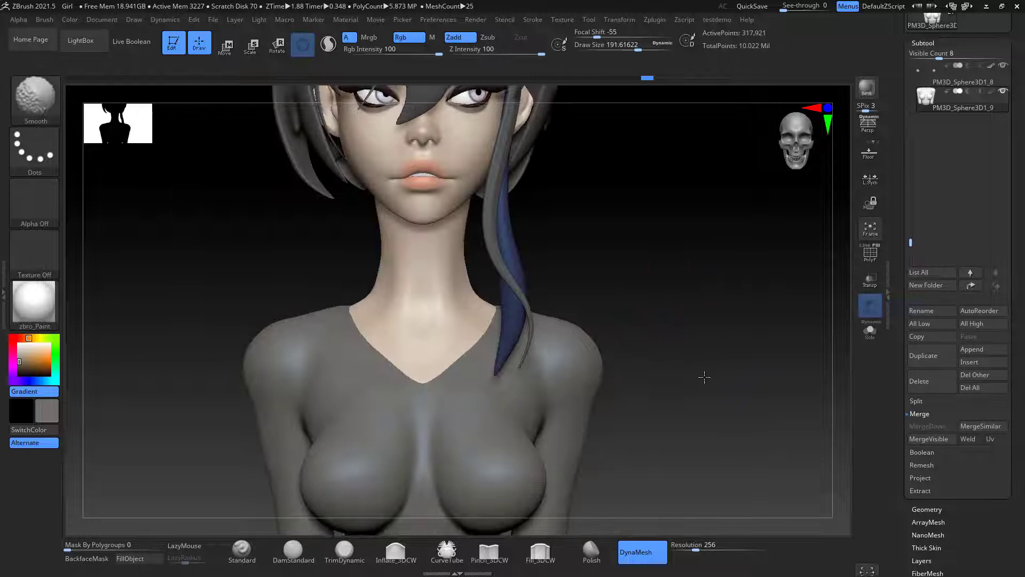